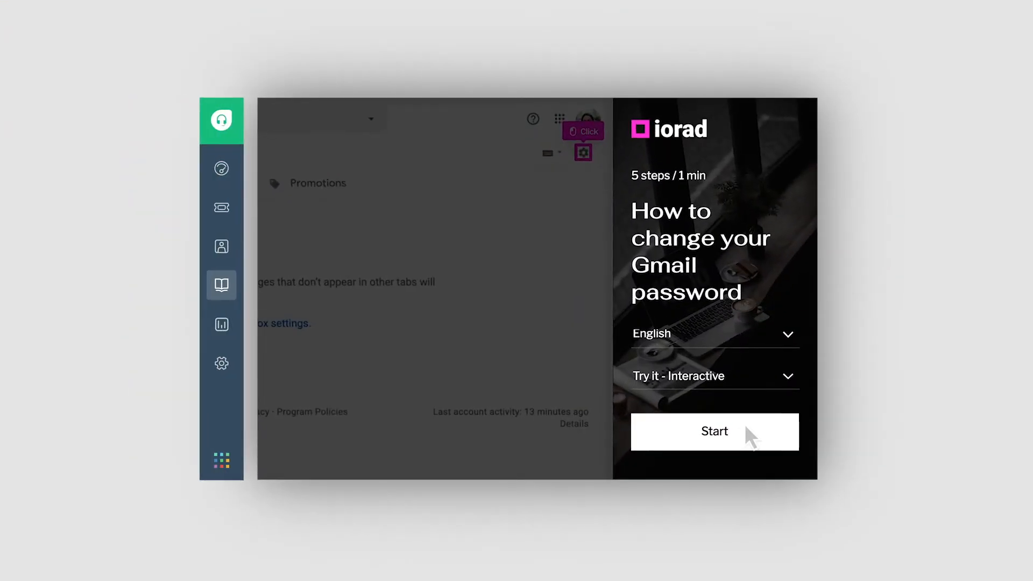
- Start the tutorial and step through Settings to Change password under Accounts and Import
click(714, 431)
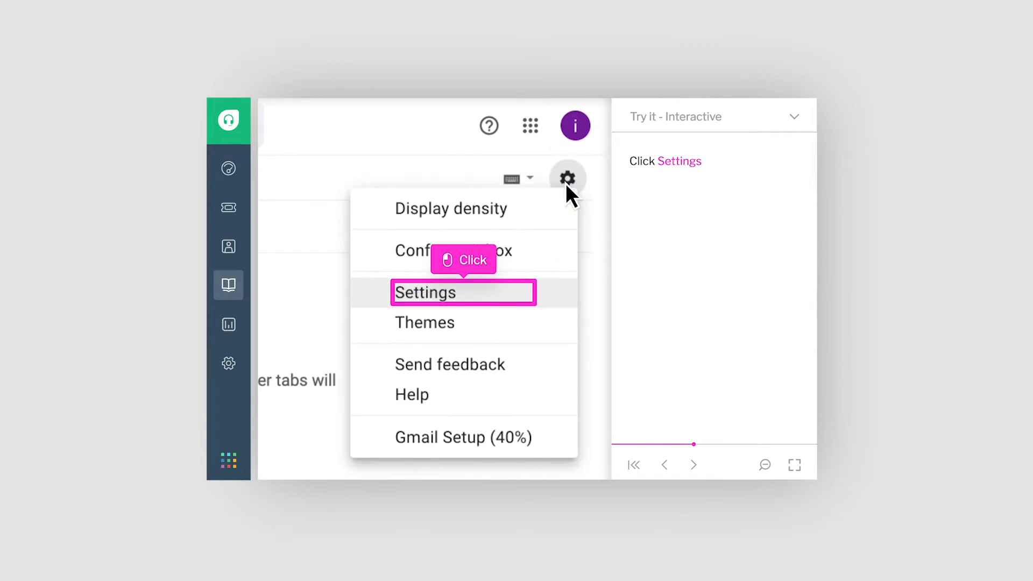
click(427, 292)
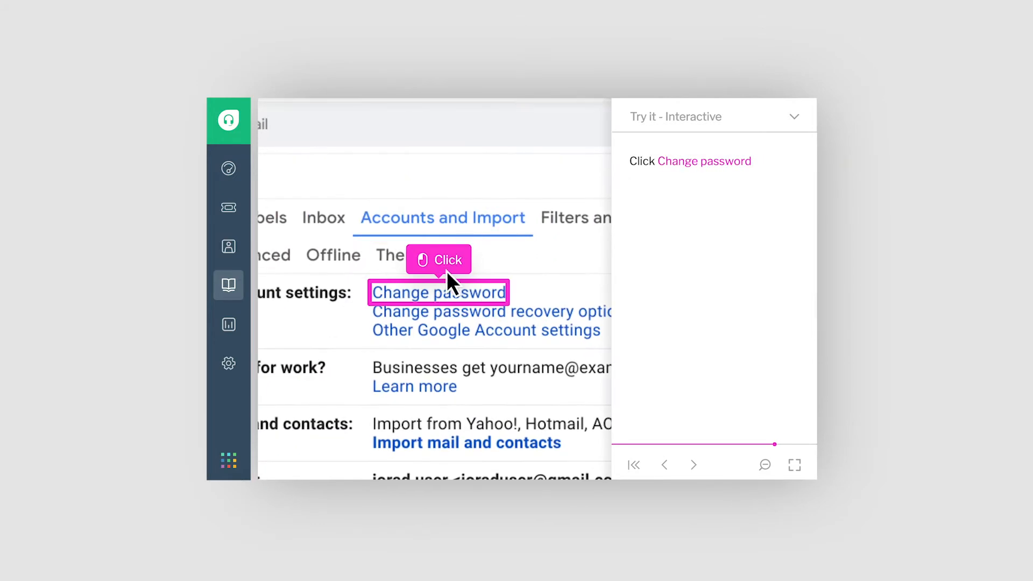
click(712, 116)
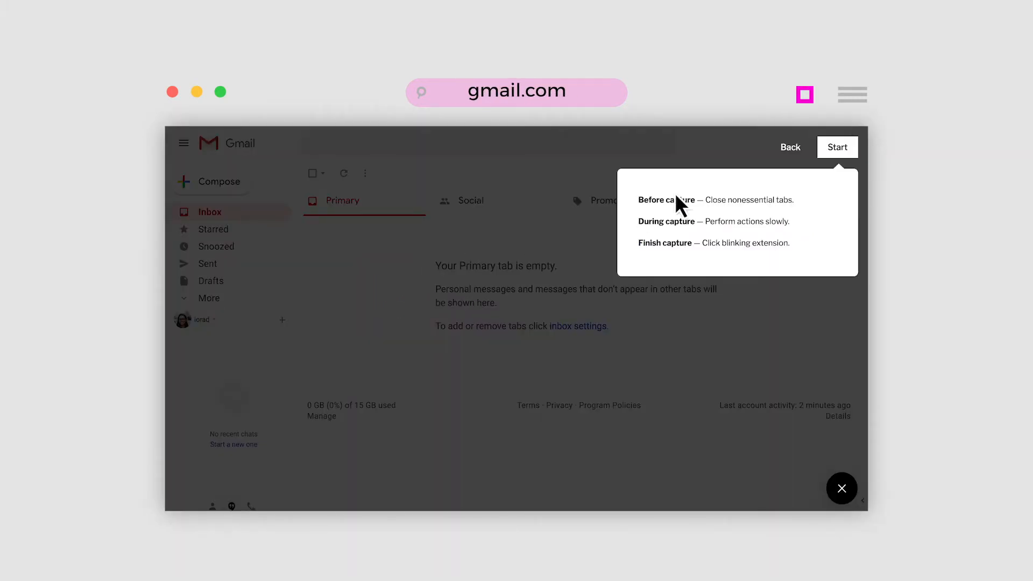
- Record the Gmail steps: Settings, Accounts and Import, then Change password
click(837, 148)
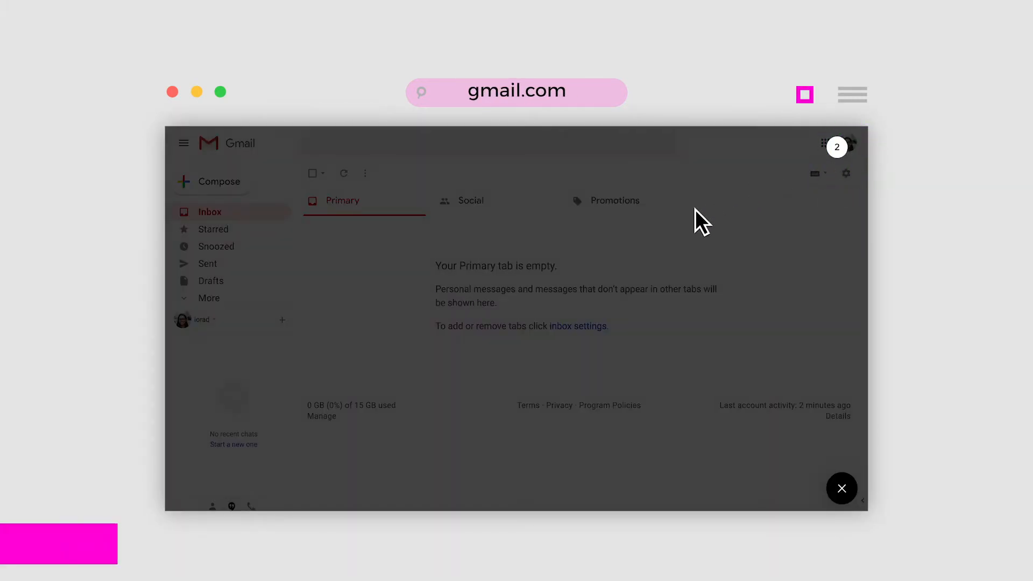
mouse_move(642, 248)
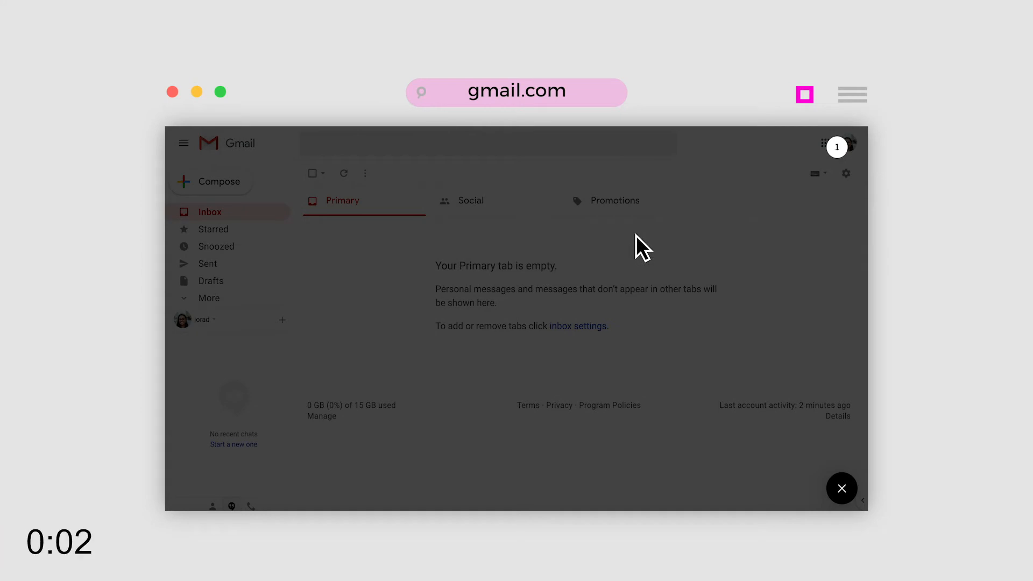
click(846, 173)
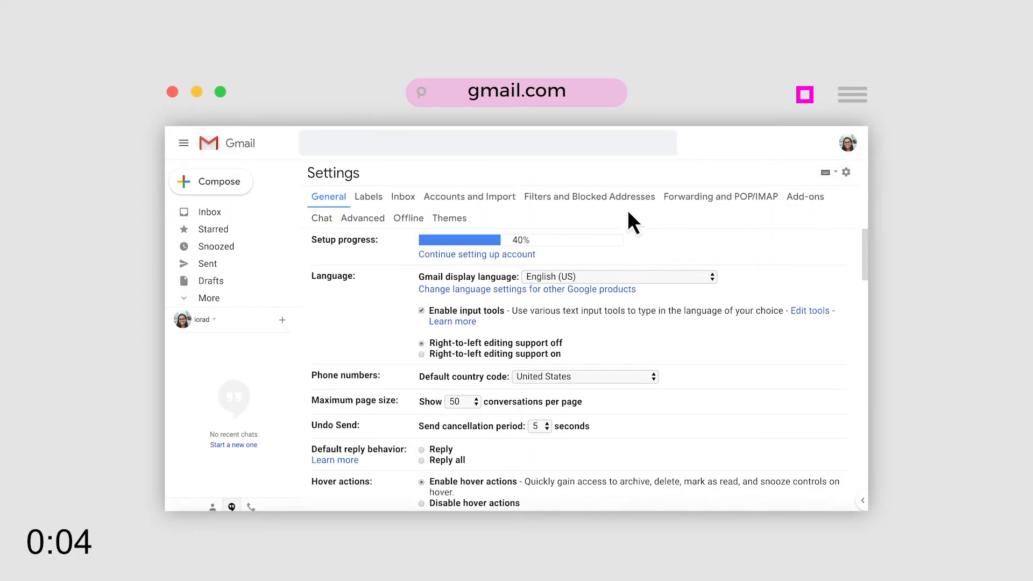
click(469, 196)
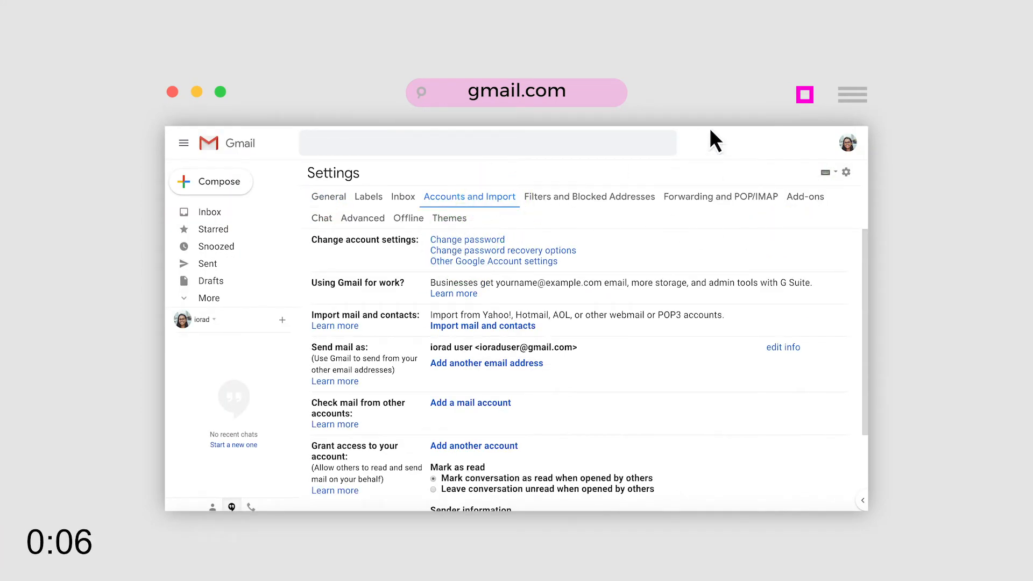
click(805, 94)
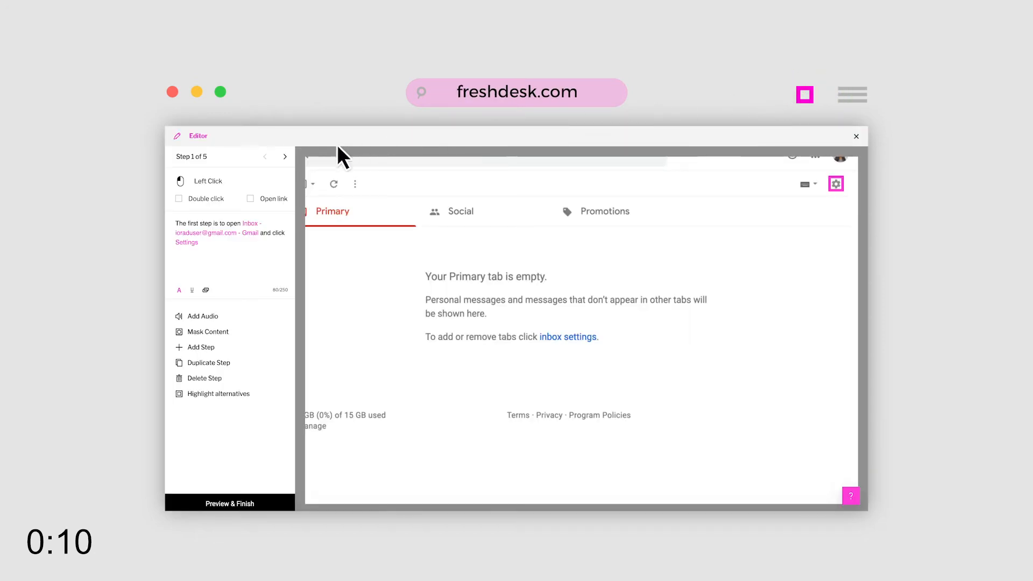
- Review the captured steps in the editor, preview, and publish the tutorial into the article
click(835, 183)
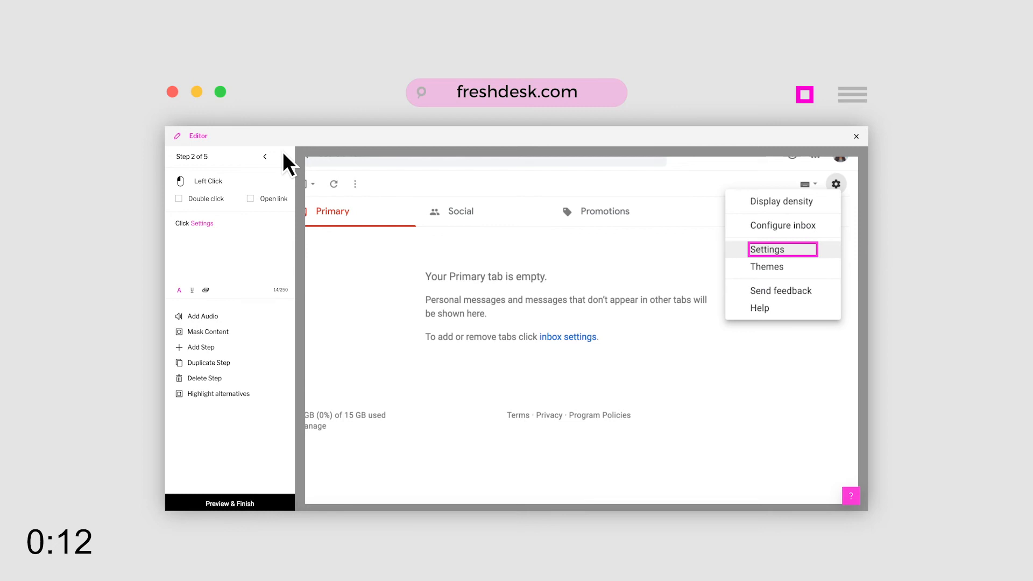
click(767, 249)
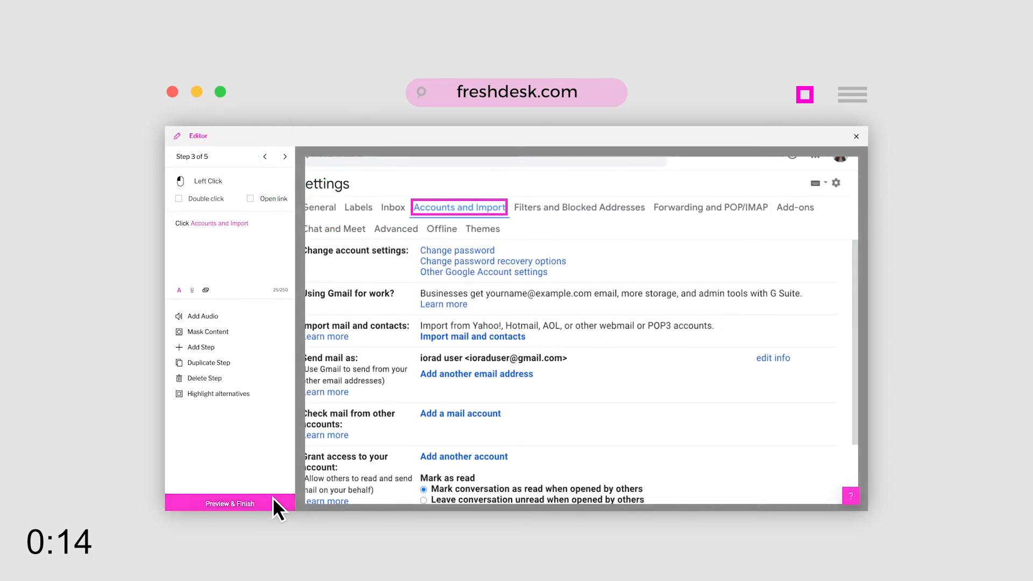
click(229, 504)
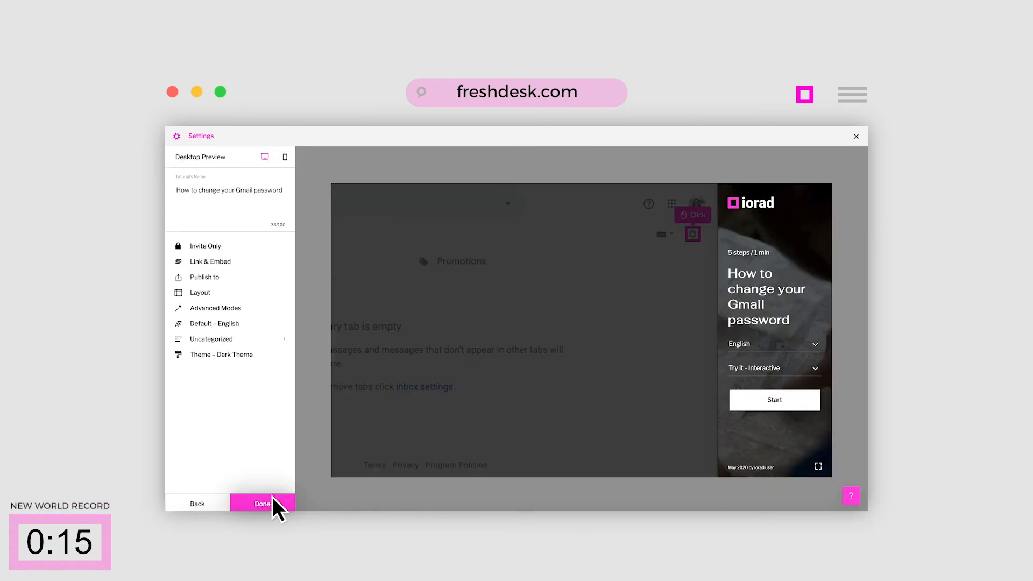
click(263, 503)
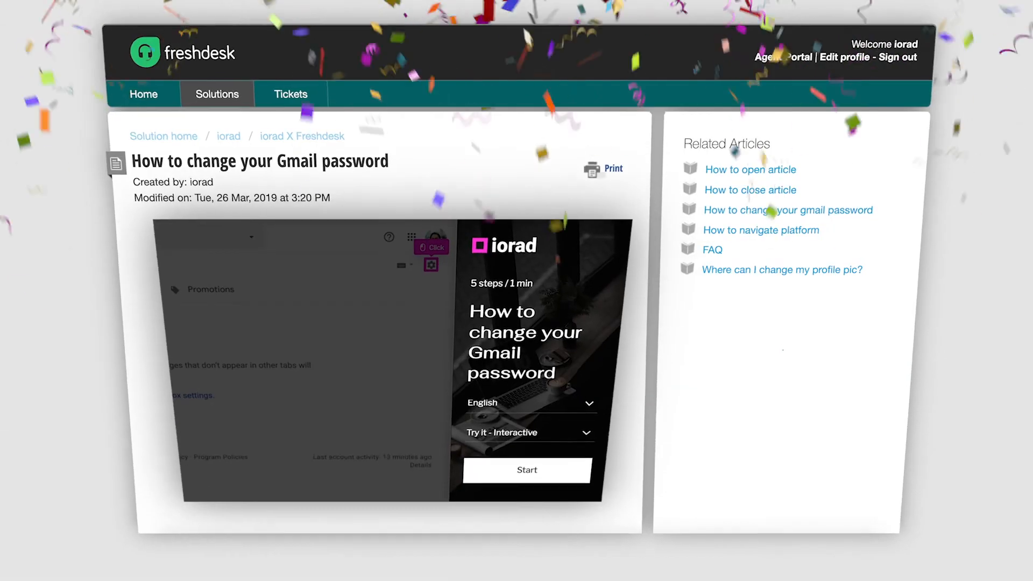